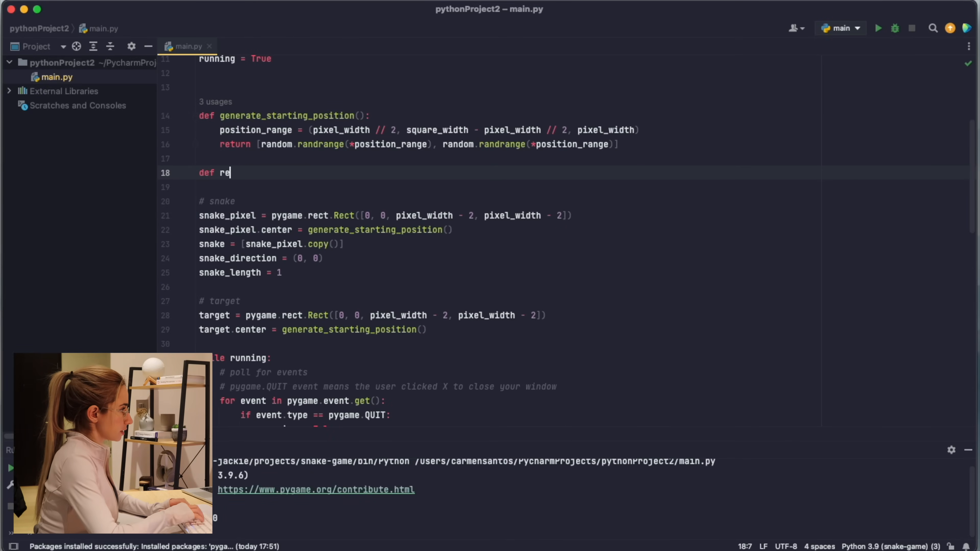
Define reset() giving target and snake_pixel new generate_starting_position() centers and returning [snake_pixel.copy()].
type("set():")
type("target")
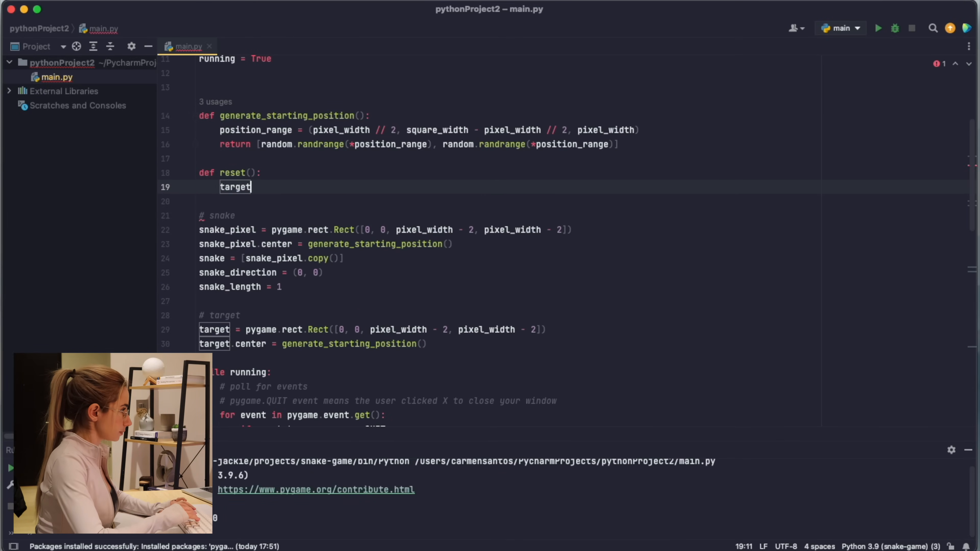
type(".center =")
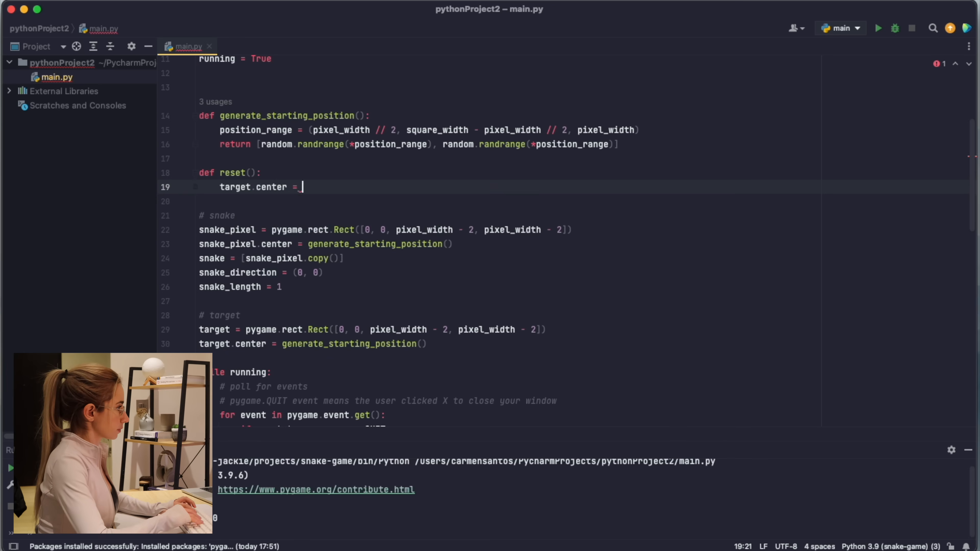
type("generate_starting_position()")
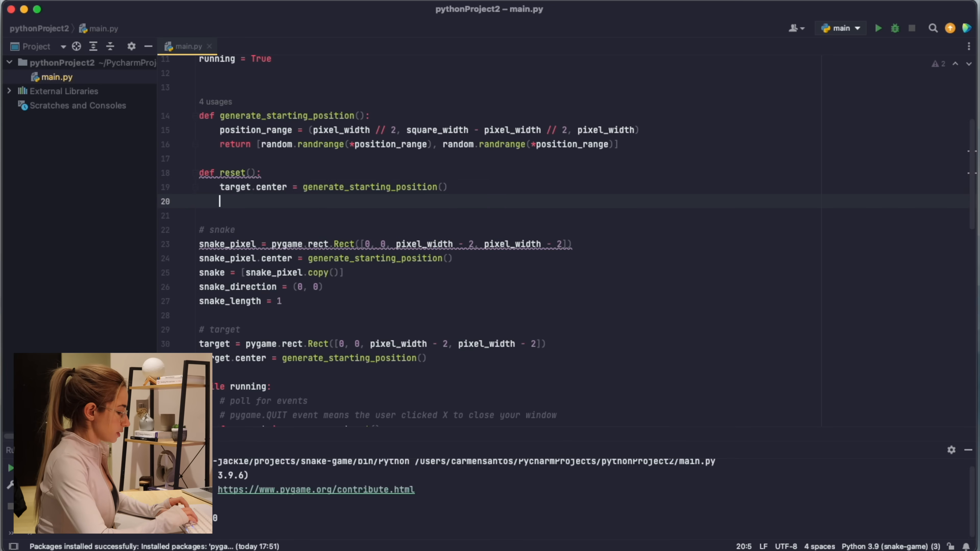
type("snake_pixel.center = generate_starting_position(")
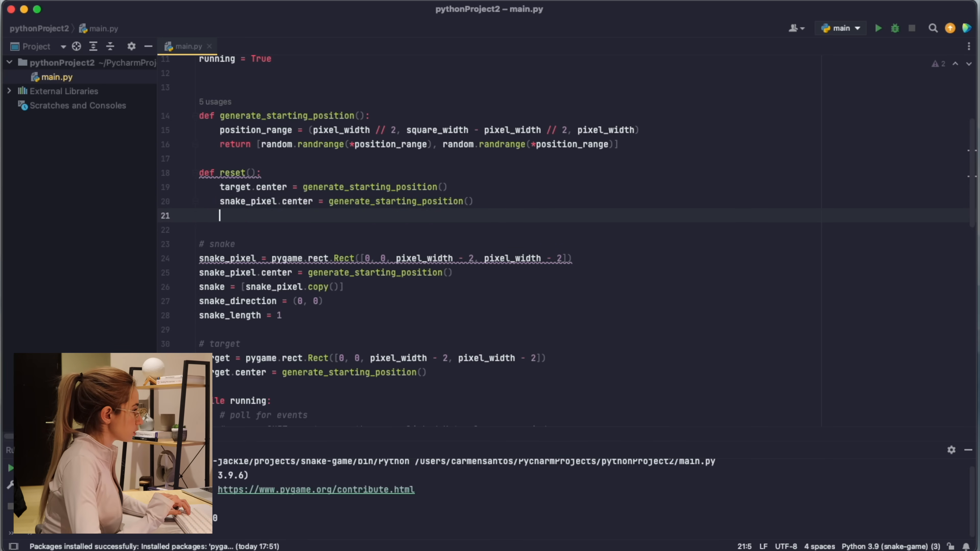
type("return [snake_pixel.copy()]")
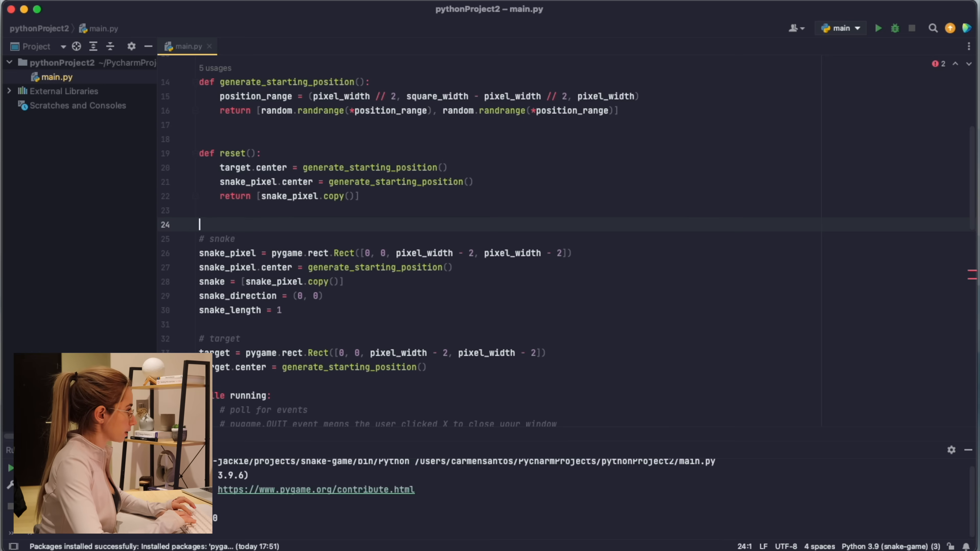
Begin a boundary-check function definition below reset().
type("def boundaryConditionsBreak()")
type("if snake_pixel.bottom")
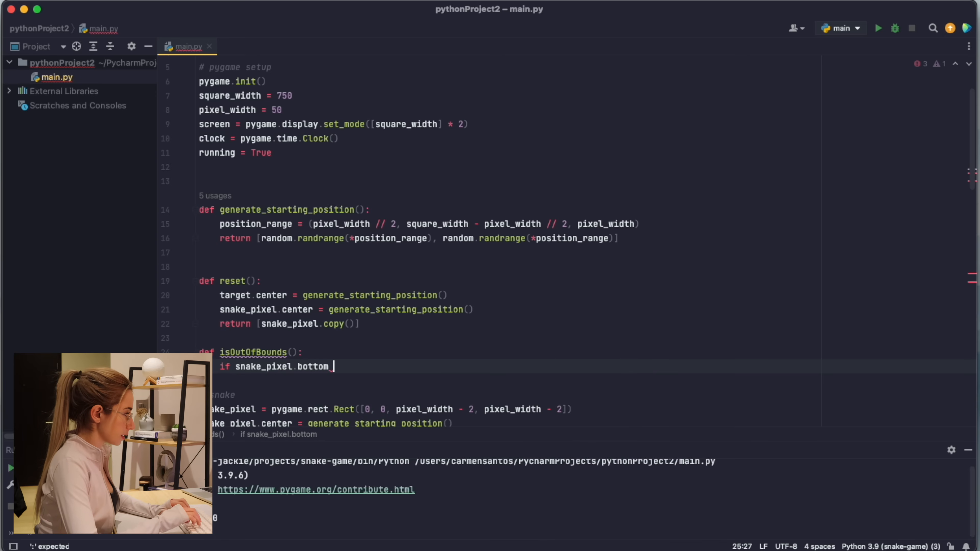
Write the isOutOfBounds() condition comparing snake_pixel bottom, top, left and right against square_width and 0.
type(">")
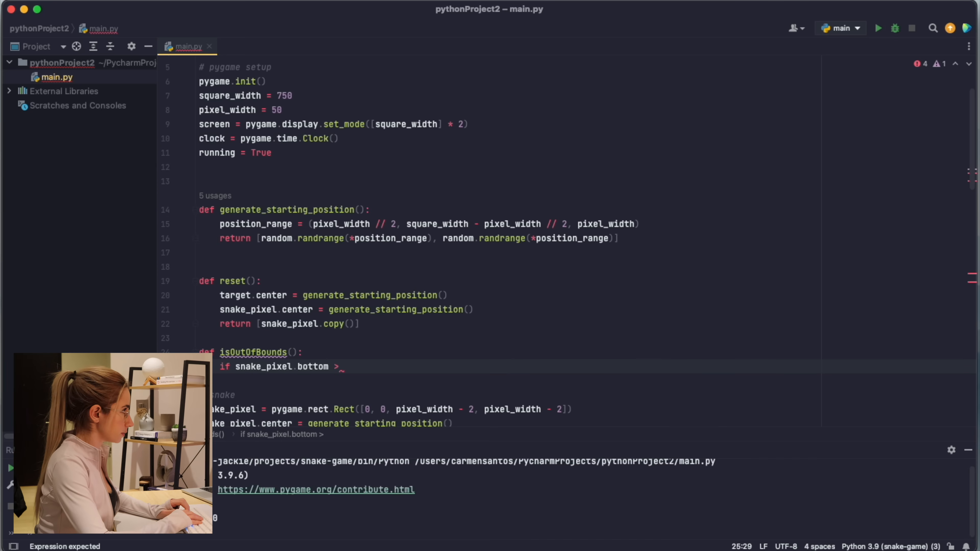
type("square_width or")
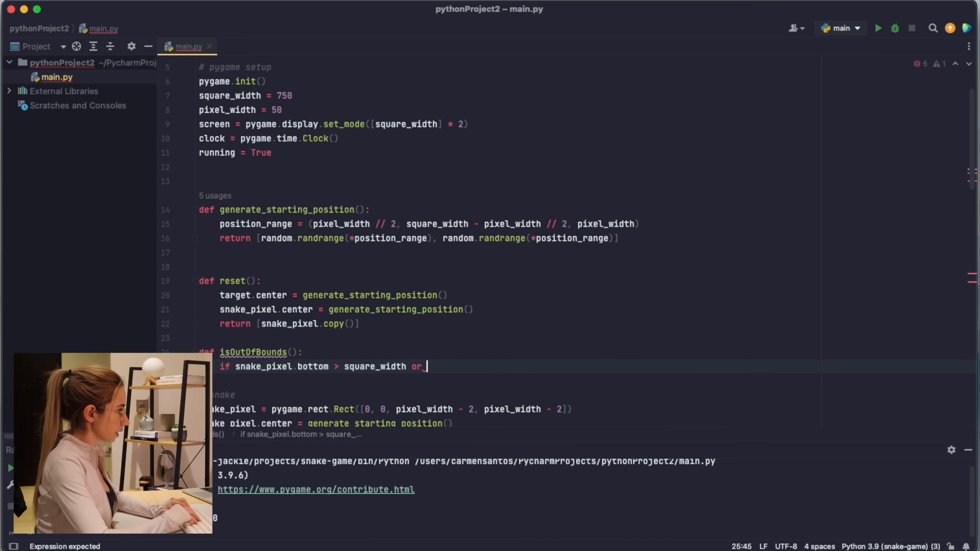
type("snake_pixel.top < 0")
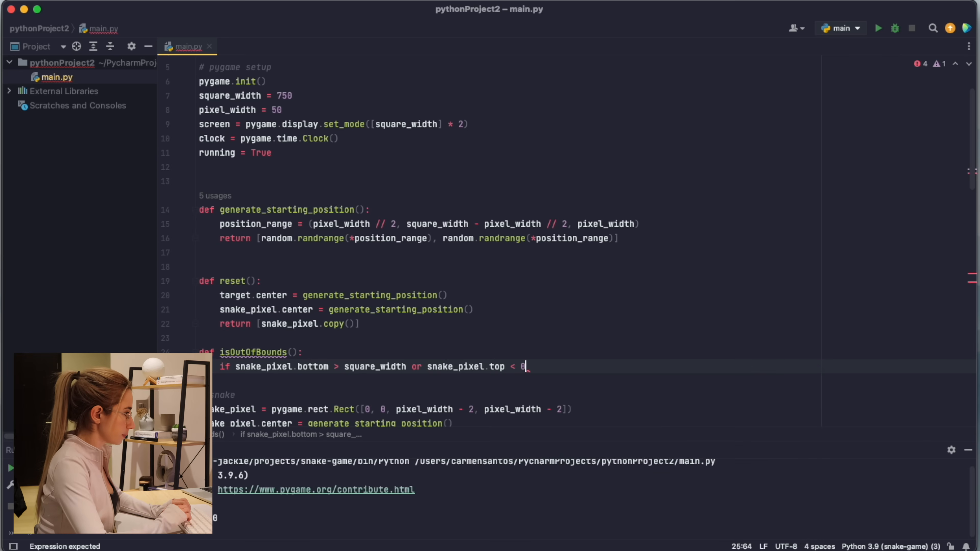
type("or snake_pixel.left")
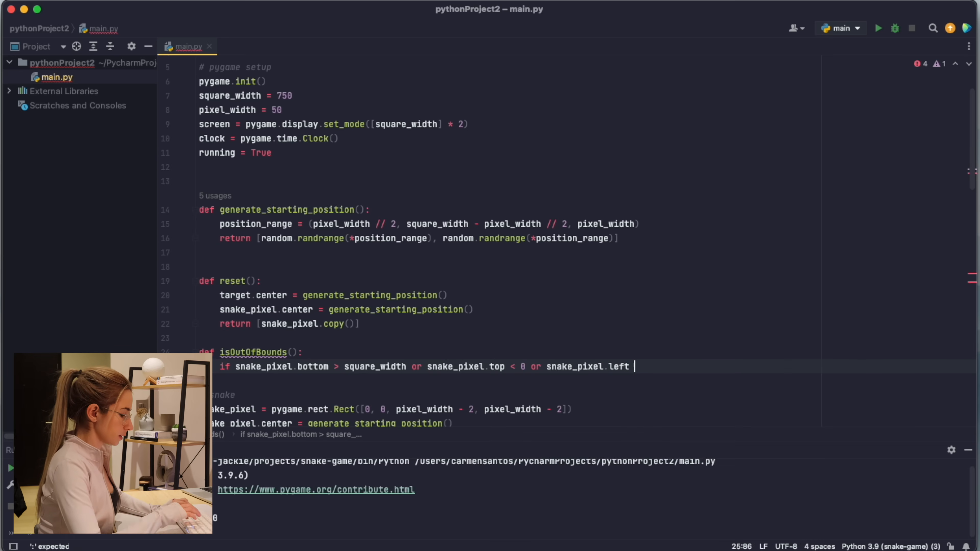
type("< 0 or snake_pixel.right >")
type("if isOutOfBounds():")
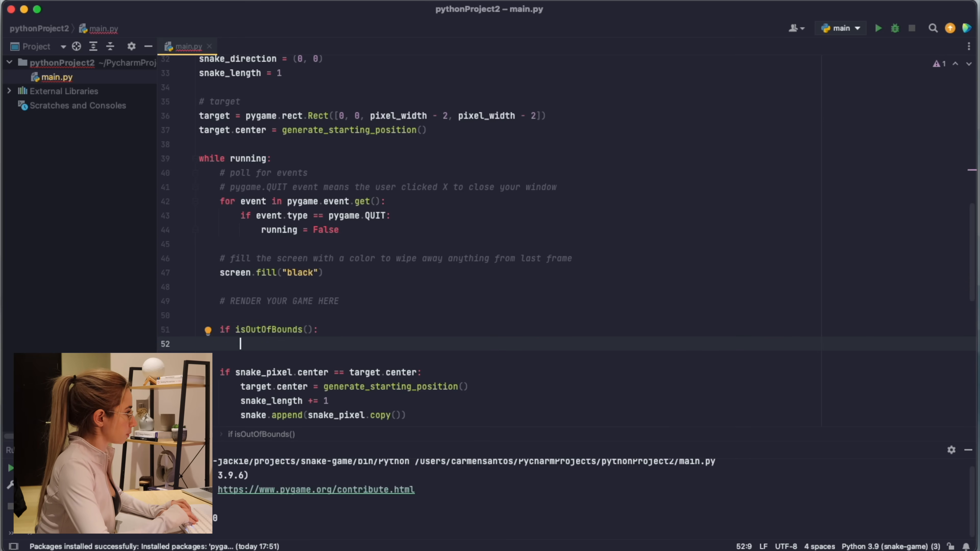
In the game loop, set snake = reset() when isOutOfBounds() is true.
type("snake")
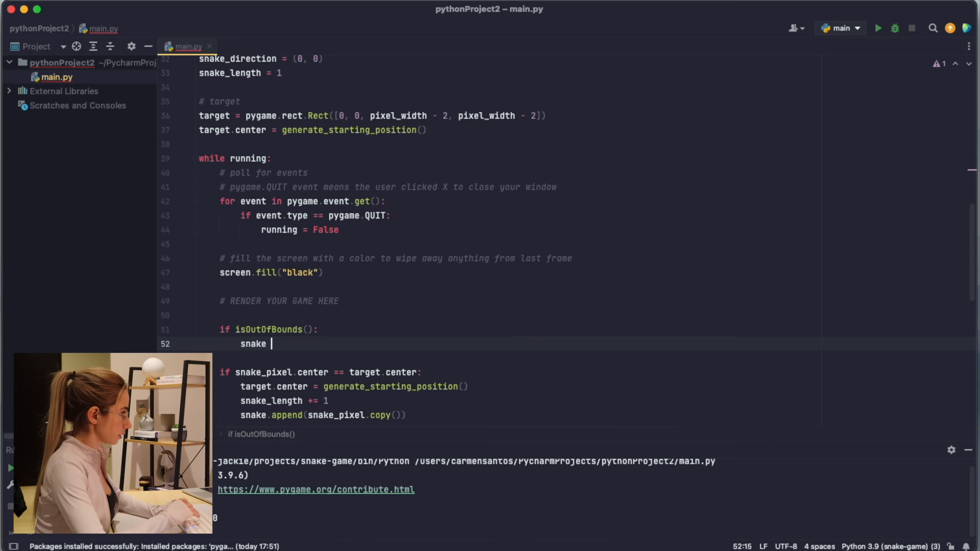
type("= _reset")
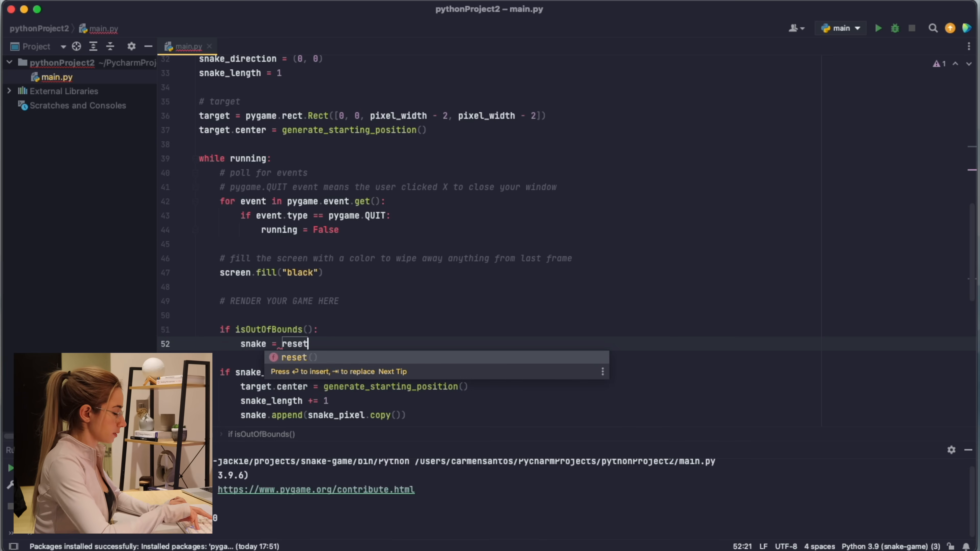
left_click(877, 27)
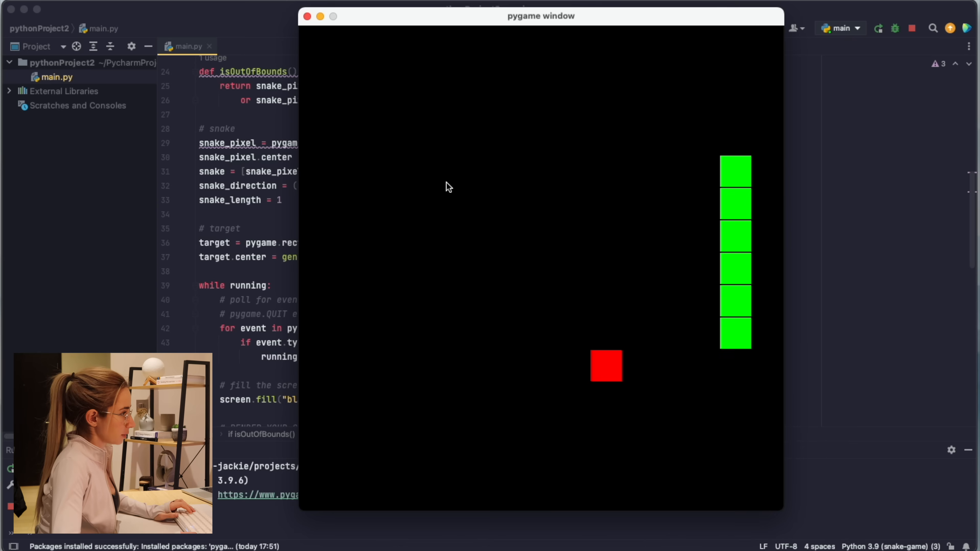
Steer the running snake left in the pygame window.
key("Left")
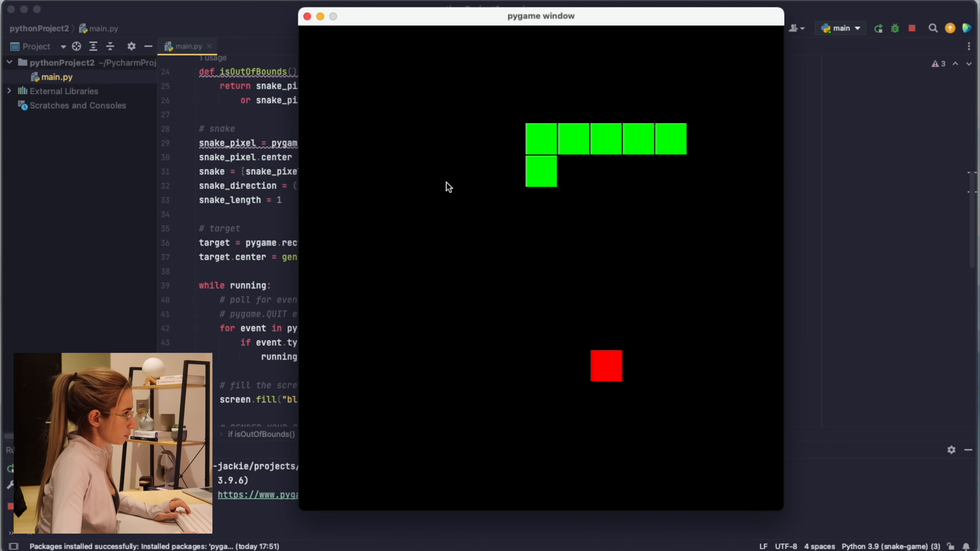